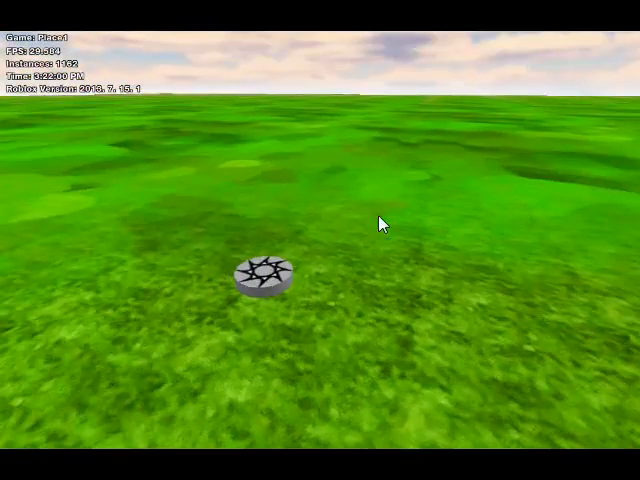
Step: Rotate the figure's Left Arm into its pose and set the keyframe time to 0.5
click(262, 280)
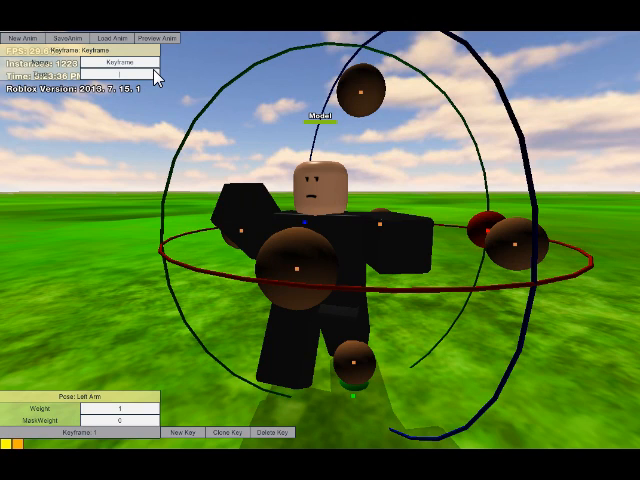
text(0.5)
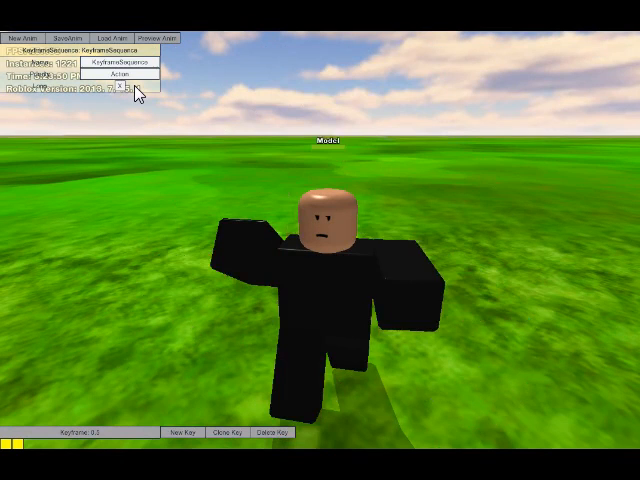
Step: Set the KeyframeSequence's Priority property to Action
click(130, 20)
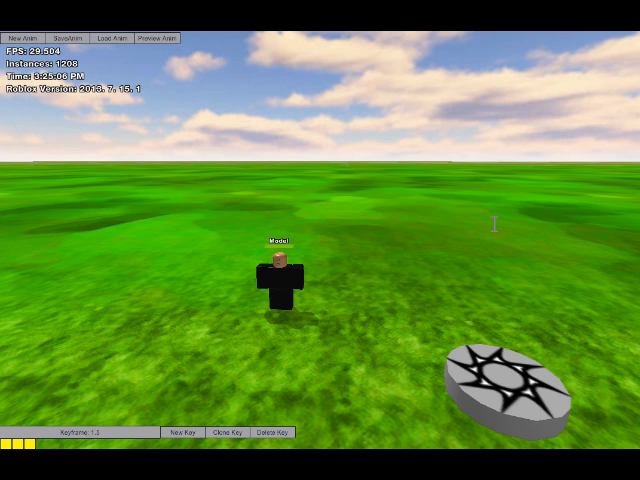
mouse_move(335, 203)
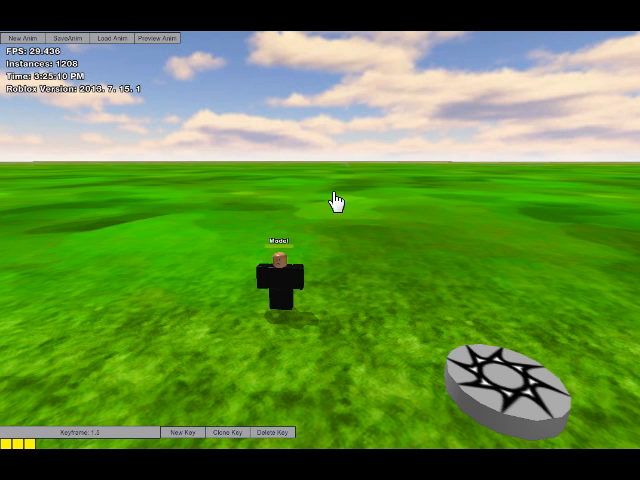
mouse_move(258, 184)
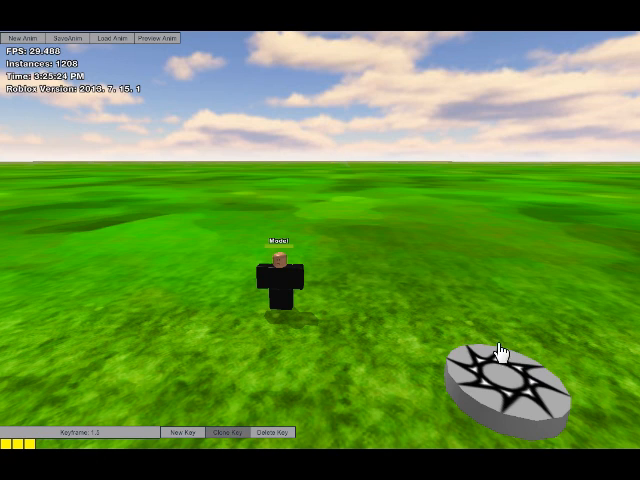
mouse_move(247, 213)
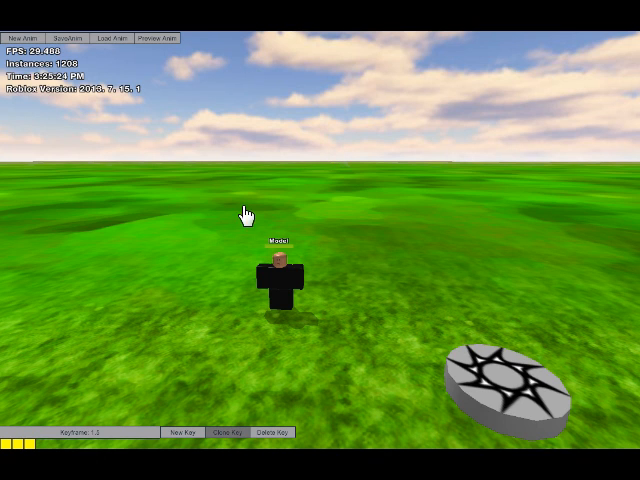
mouse_move(295, 105)
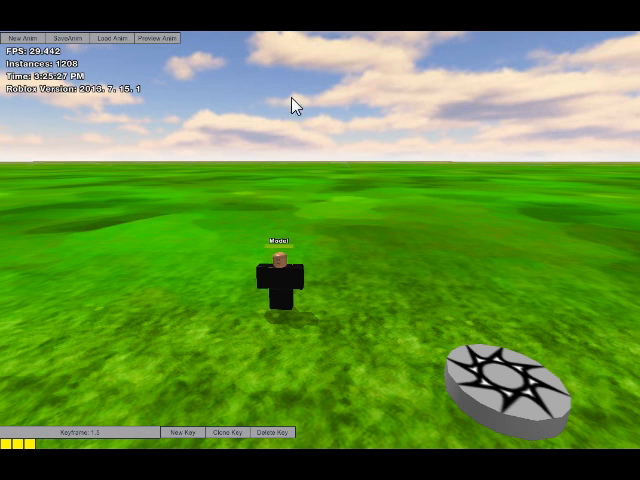